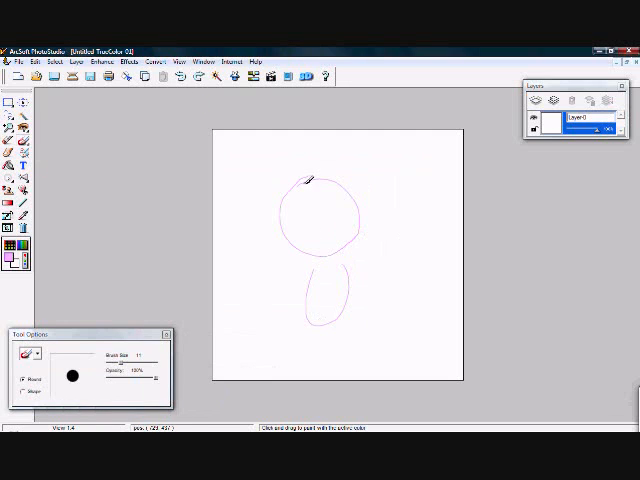
Sketch the rough head and body circles as the base for the line art.
{"action": "left_click_drag", "start_coordinate": [310, 176], "coordinate": [296, 310]}
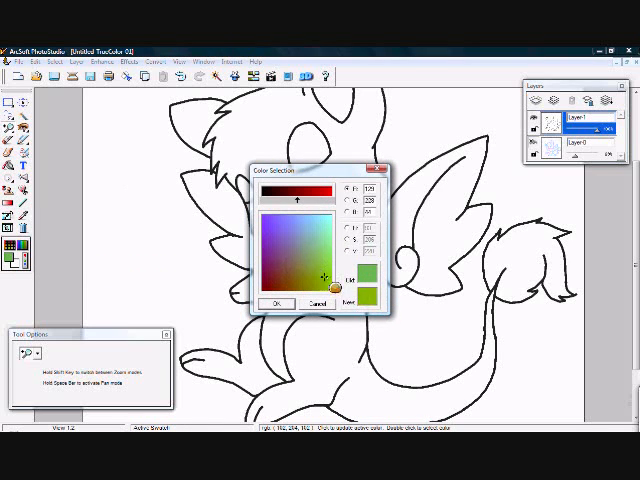
Choose a green in Color Selection and fill the creature's body with it.
{"action": "left_click", "coordinate": [280, 300]}
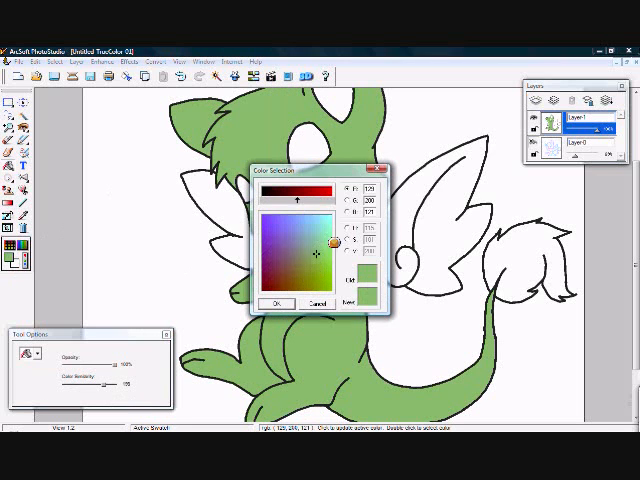
{"action": "left_click", "coordinate": [280, 300]}
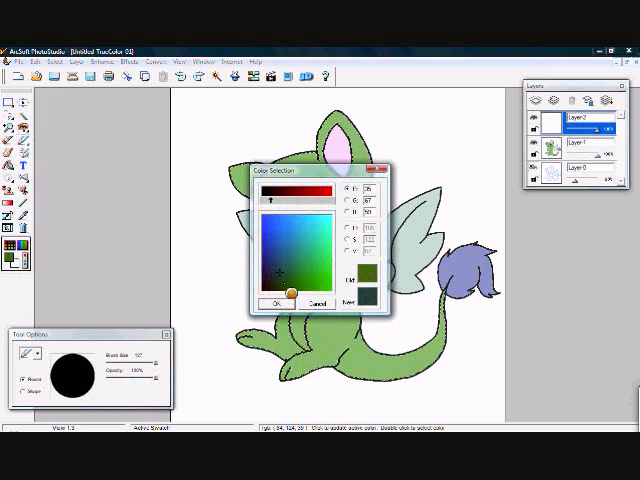
Choose a darker green for brushing shading onto the body.
{"action": "left_click", "coordinate": [276, 300]}
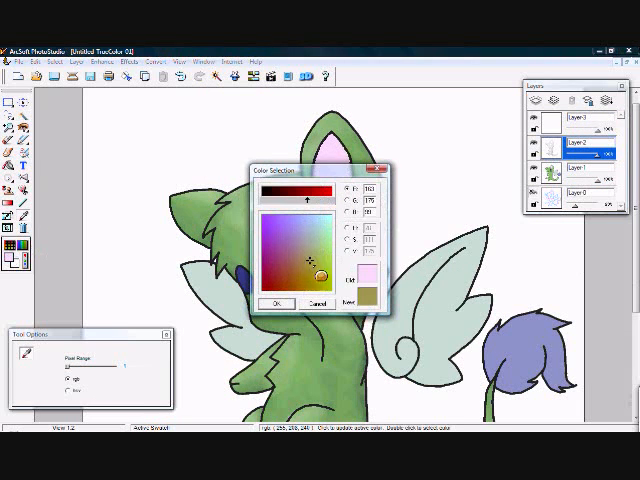
Confirm the colour, then choose a darker purple and brush shading onto the tail tuft.
{"action": "left_click", "coordinate": [280, 302]}
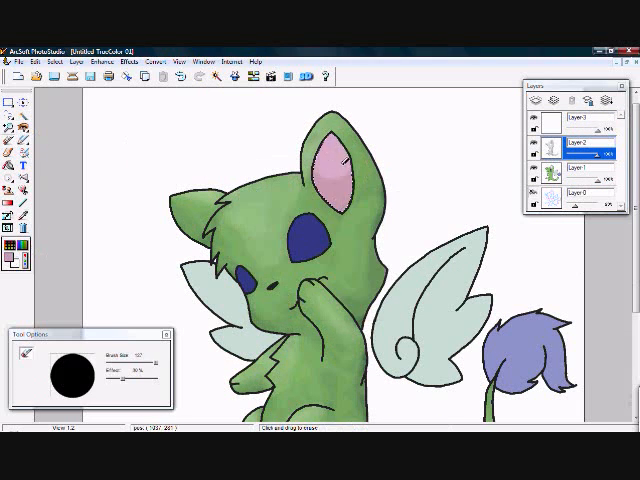
{"action": "left_click", "coordinate": [340, 160]}
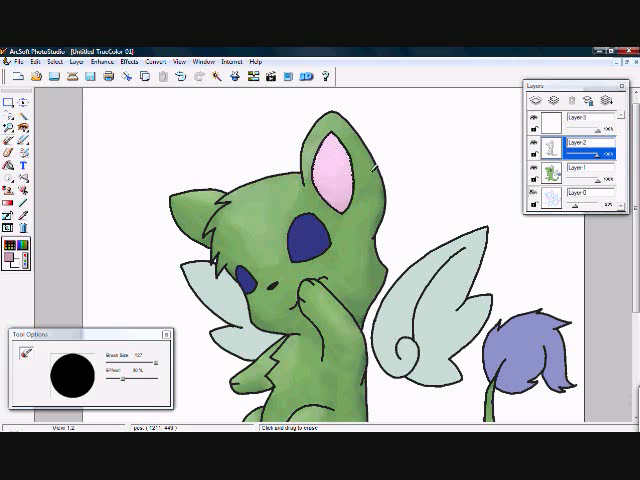
{"action": "left_click", "coordinate": [578, 118]}
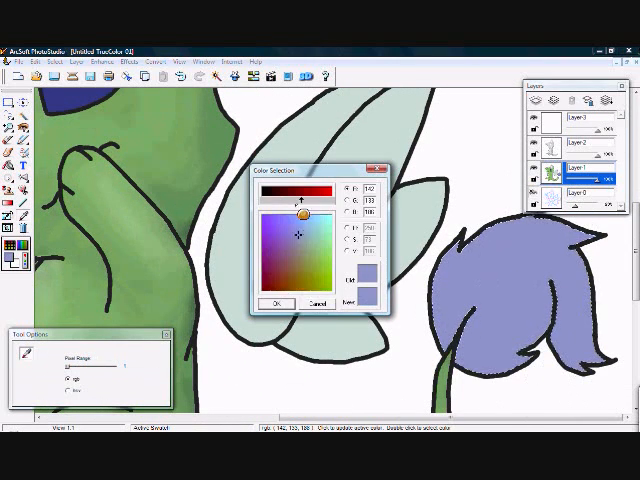
{"action": "left_click", "coordinate": [276, 302]}
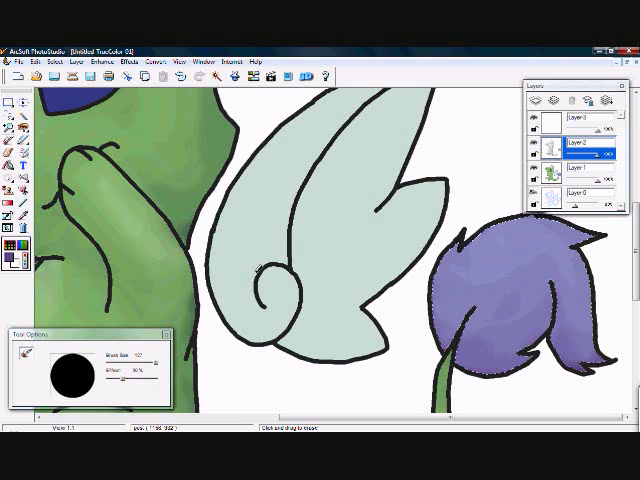
{"action": "left_click", "coordinate": [584, 120]}
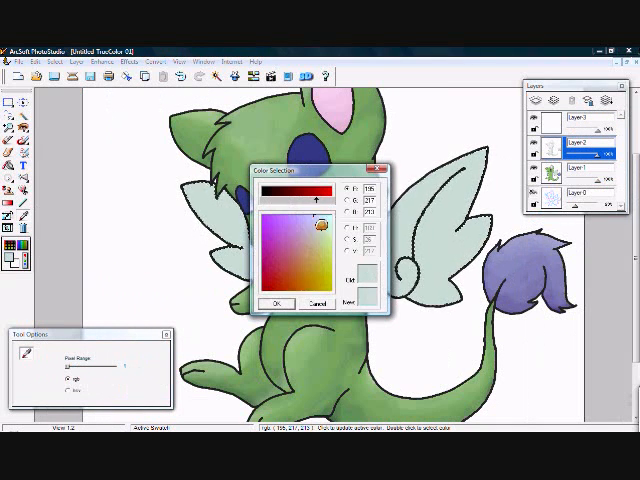
Choose a pale blue and brush soft shading onto the wings.
{"action": "left_click", "coordinate": [276, 304]}
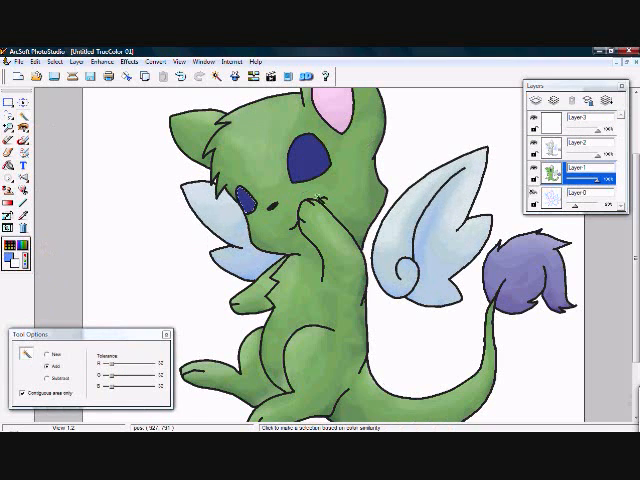
{"action": "left_click", "coordinate": [304, 150]}
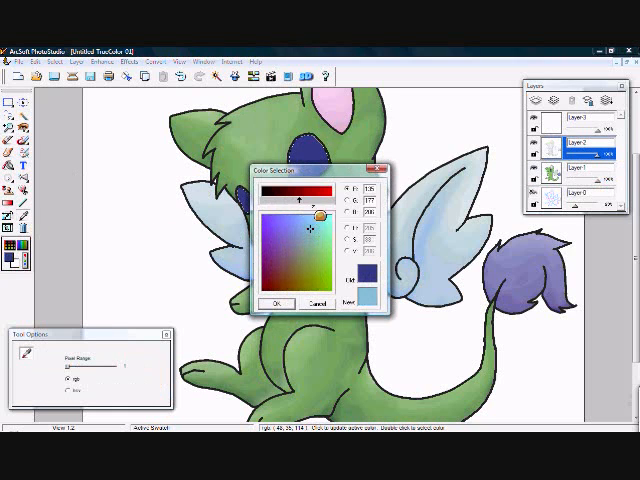
Choose a dark blue and paint shading inside the selected eye.
{"action": "left_click", "coordinate": [276, 302]}
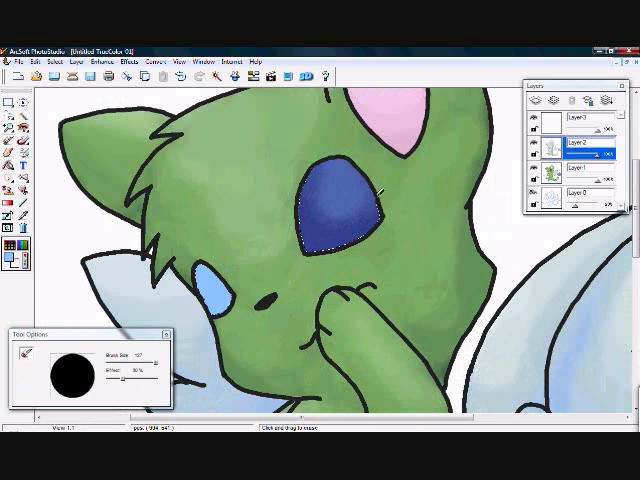
{"action": "left_click", "coordinate": [580, 122]}
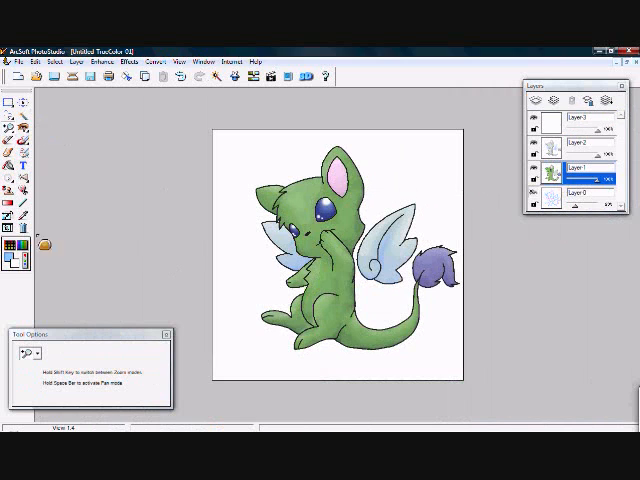
{"action": "mouse_move", "coordinate": [168, 218]}
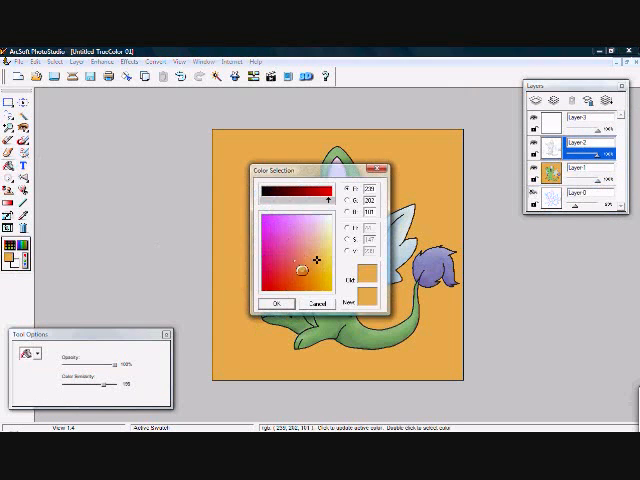
Choose orange in Color Selection for the background layer.
{"action": "left_click", "coordinate": [276, 300]}
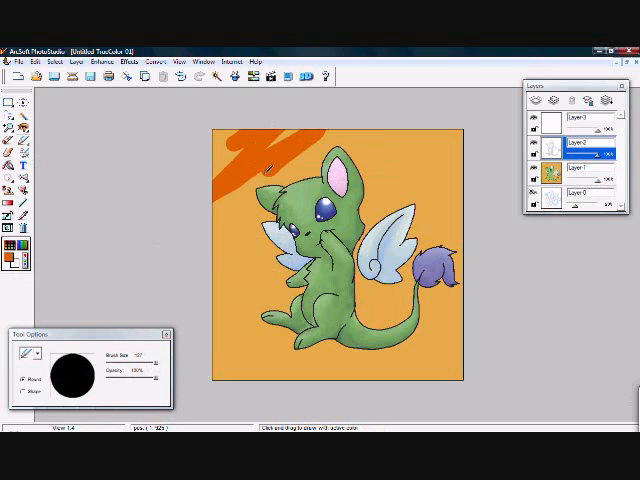